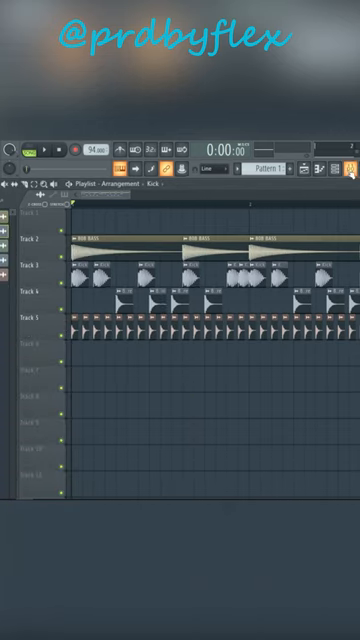
Open the mixer on the Kick insert channel to show its empty effect slots.
left_click(347, 167)
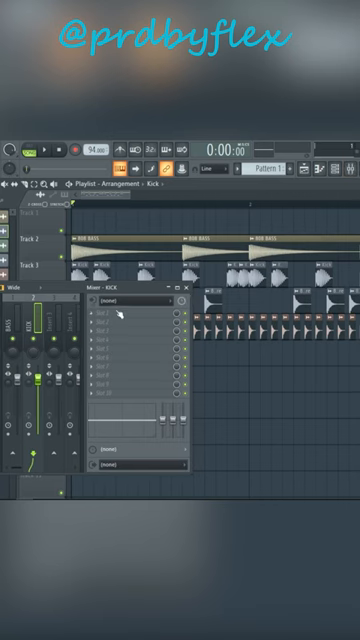